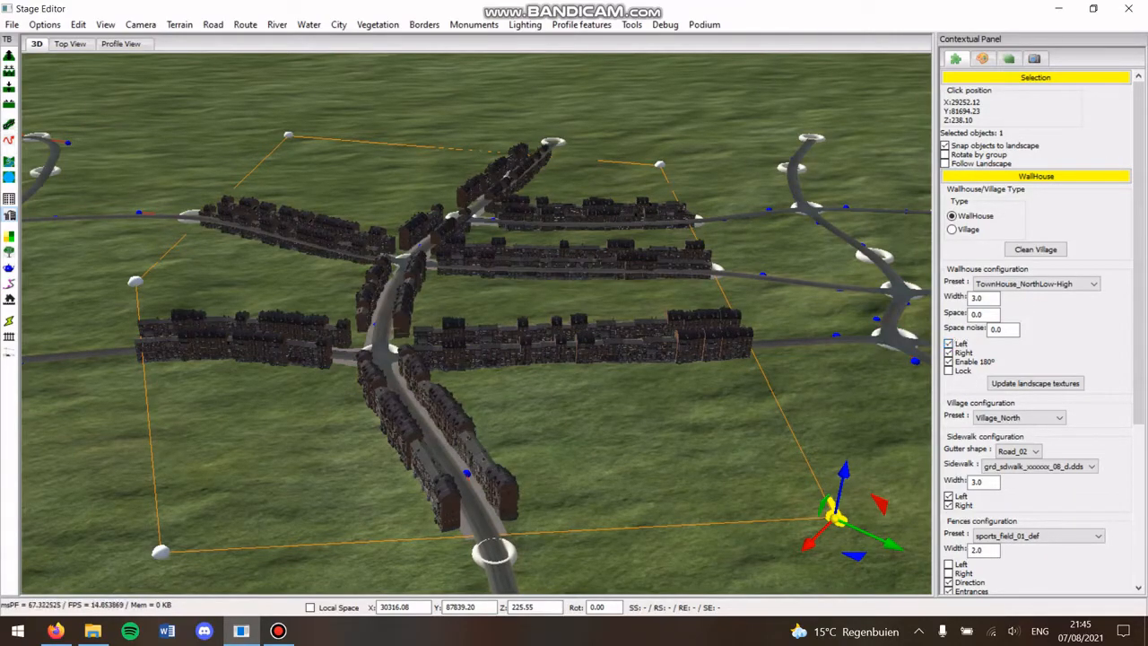
- Try the TallHouse_Center and BuildingSea wallhouse presets, then settle on TownHouse_Center_Mix
click(1091, 284)
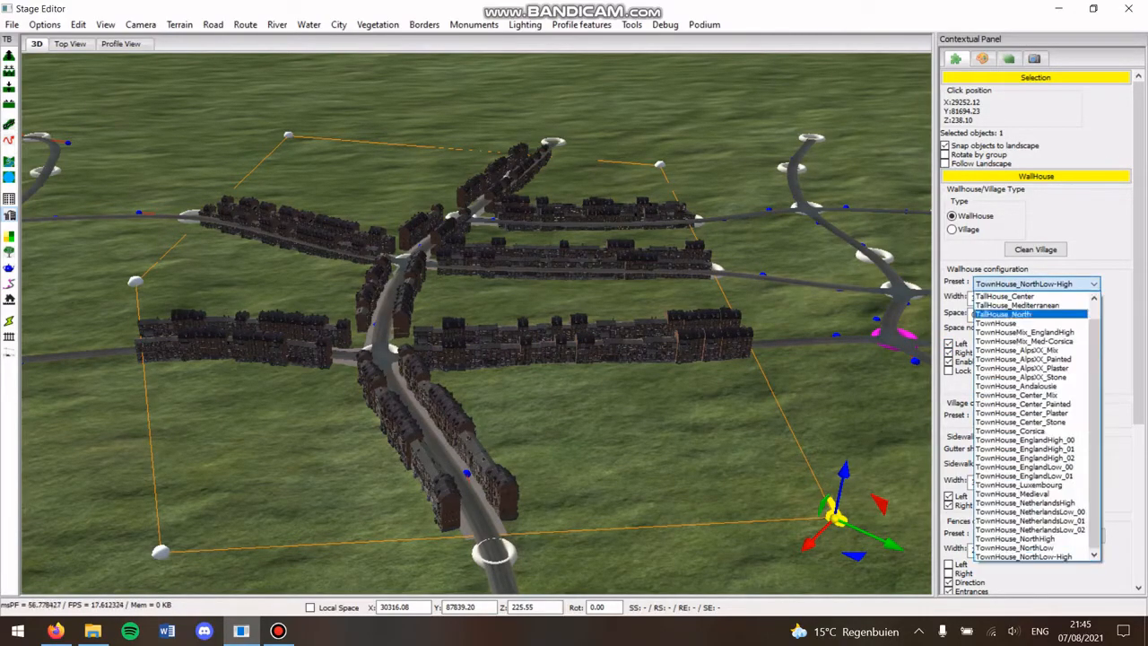
mouse_move(1005, 323)
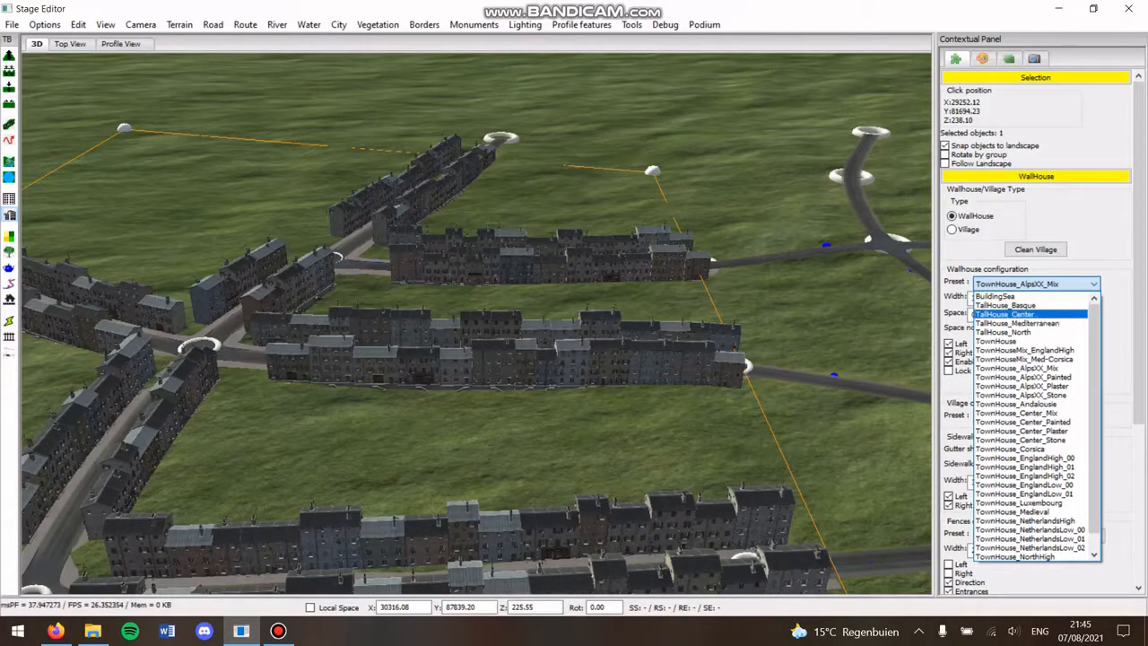
click(1004, 313)
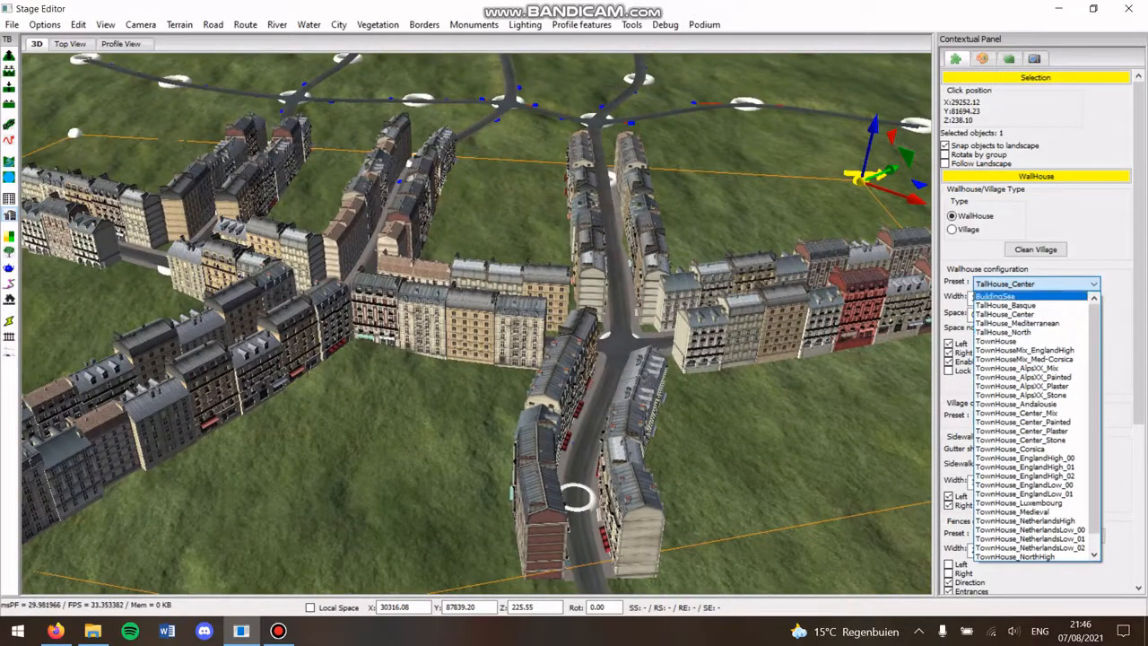
click(996, 296)
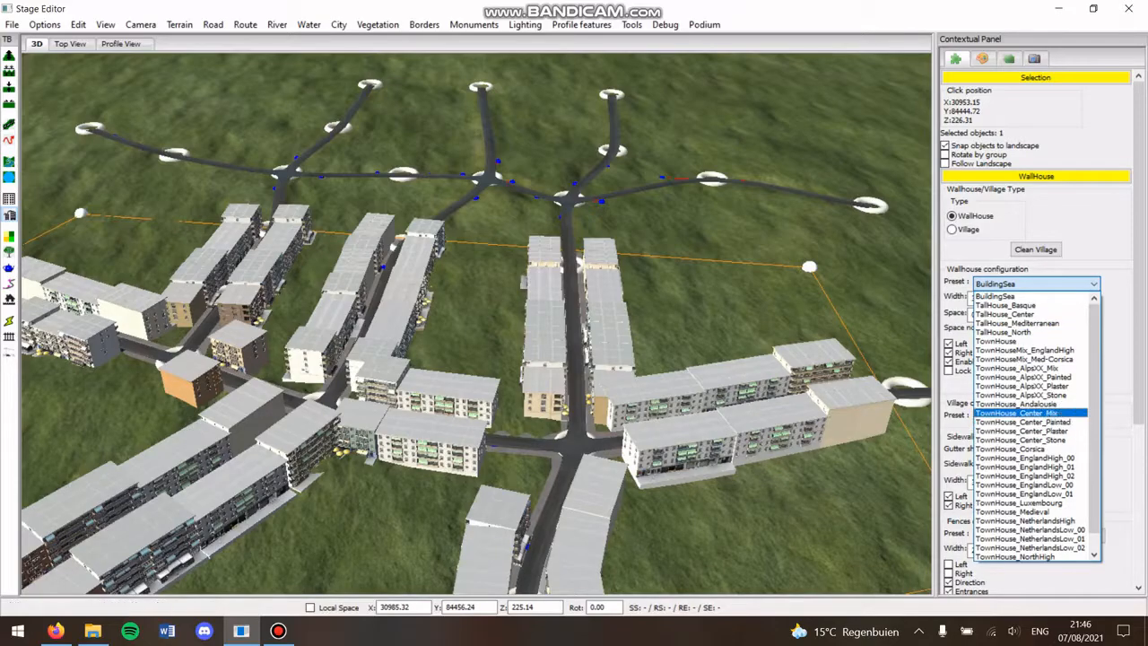
click(1017, 413)
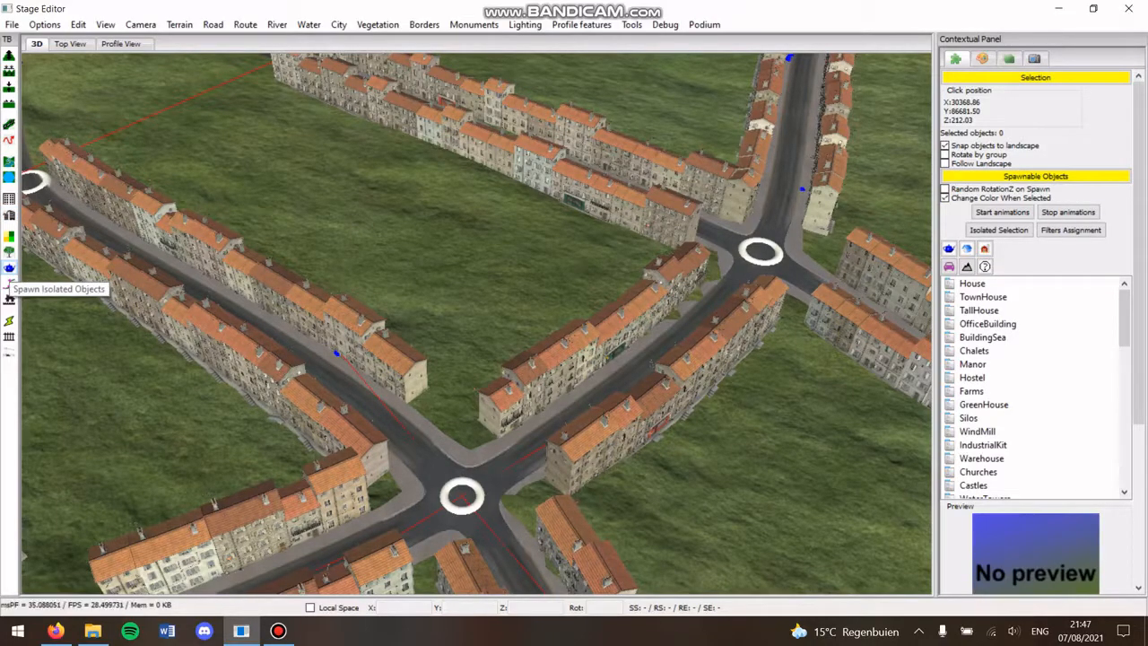
- Place the Iso_Hostel_XXXXXX_00 hostel with parasols on the grass beside the street
scroll(down, 3)
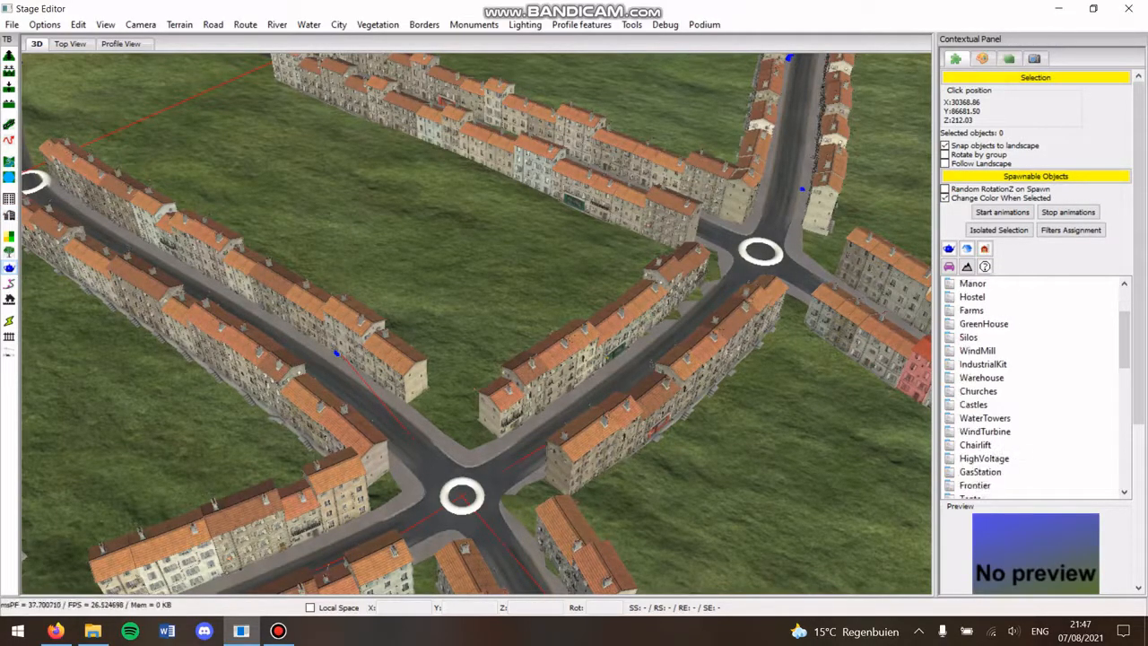
click(978, 390)
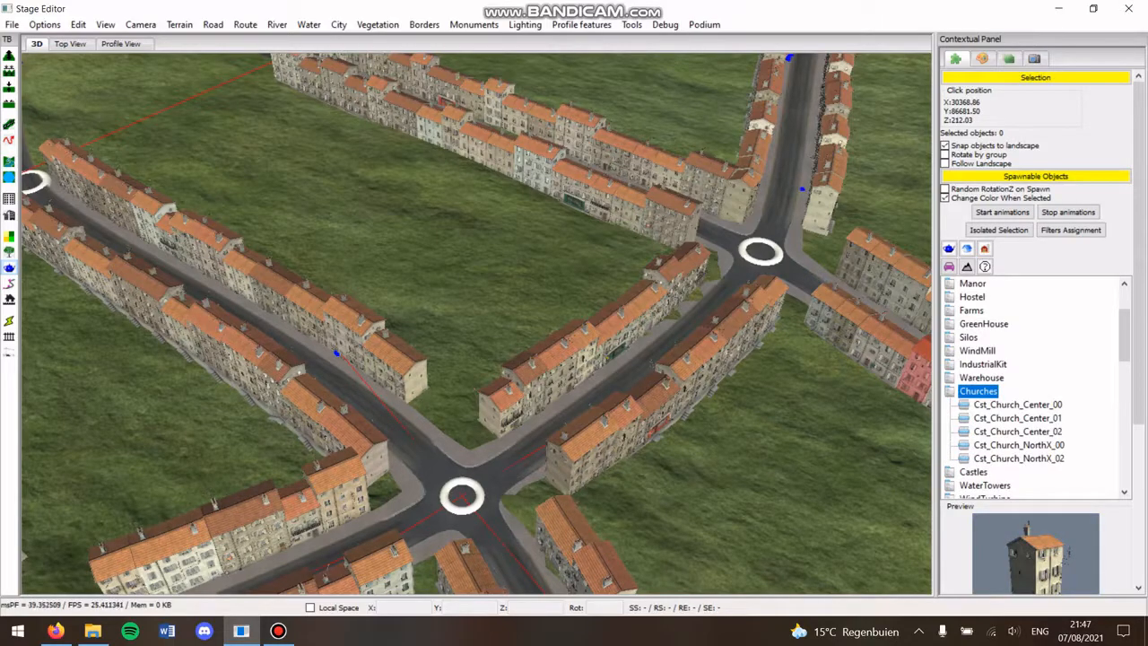
click(1018, 417)
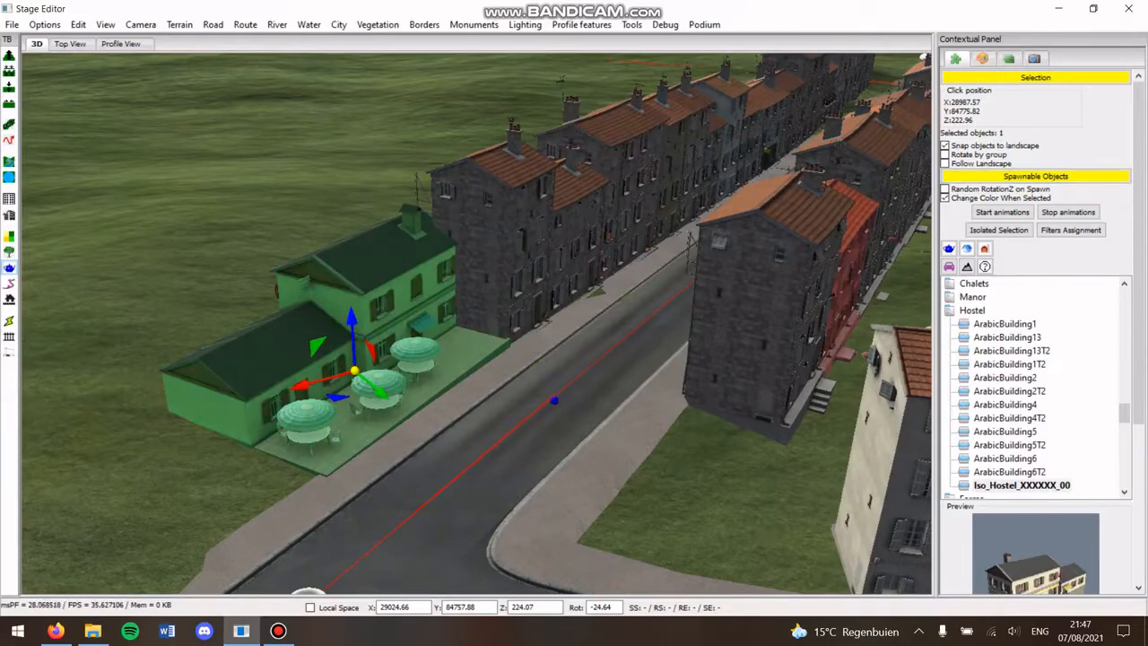
click(944, 145)
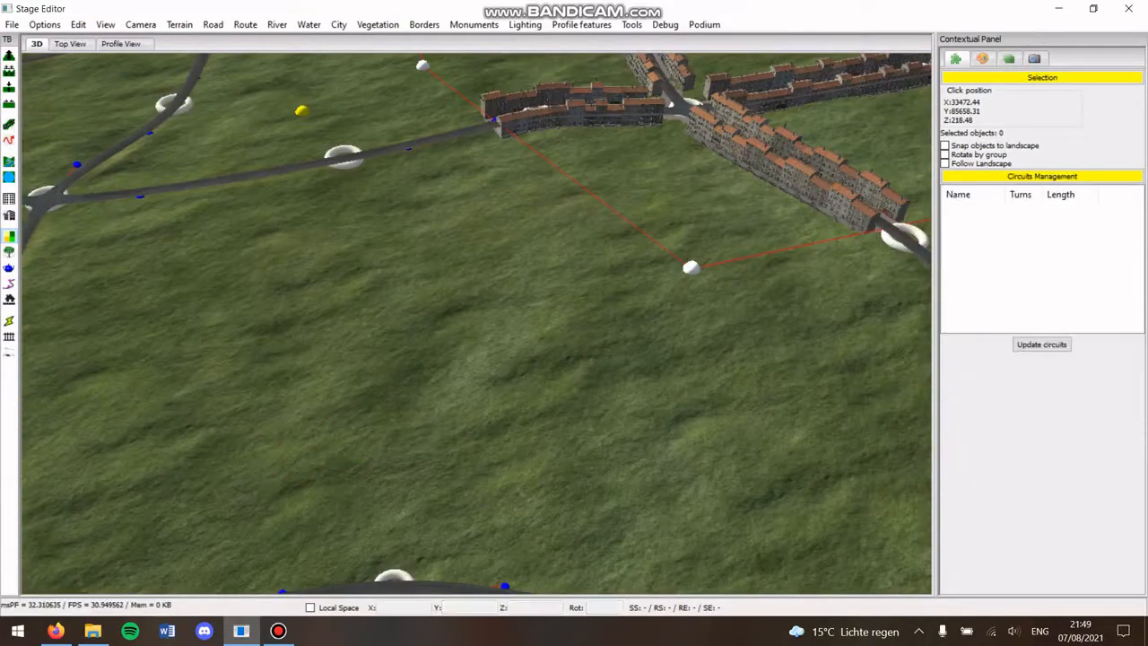
- Open the Spawn Isolated Objects catalogue beside the bare junction
click(300, 111)
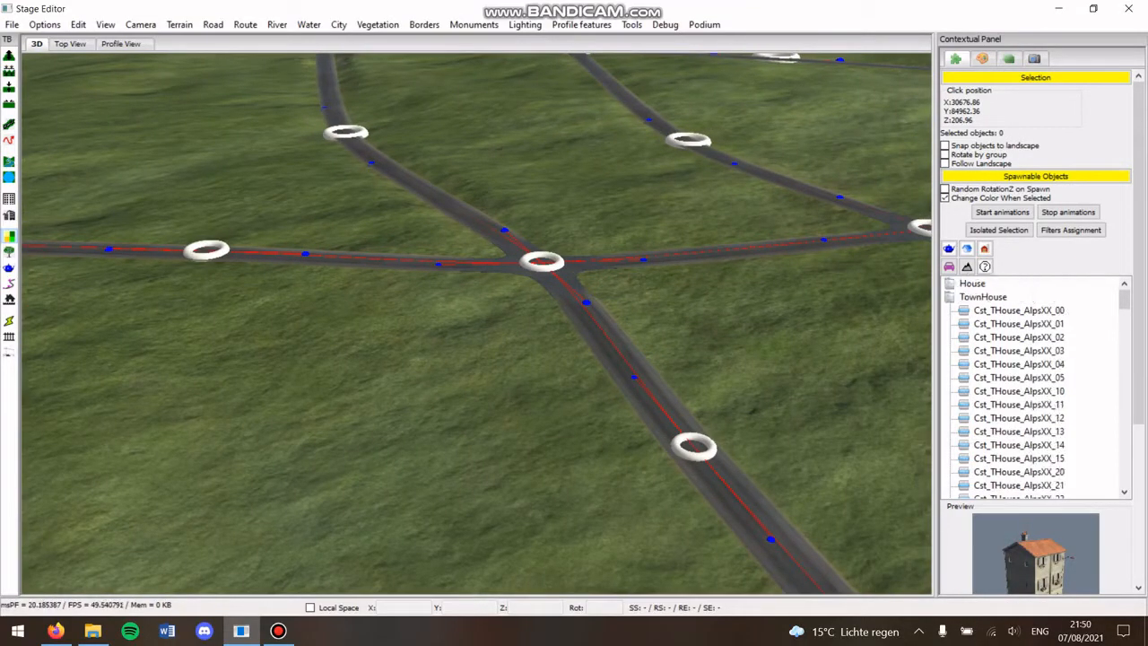
- Place the Cst_HouseX_AlpsXX_01 house and a smaller cottage by the junction, adding a spline point
click(972, 282)
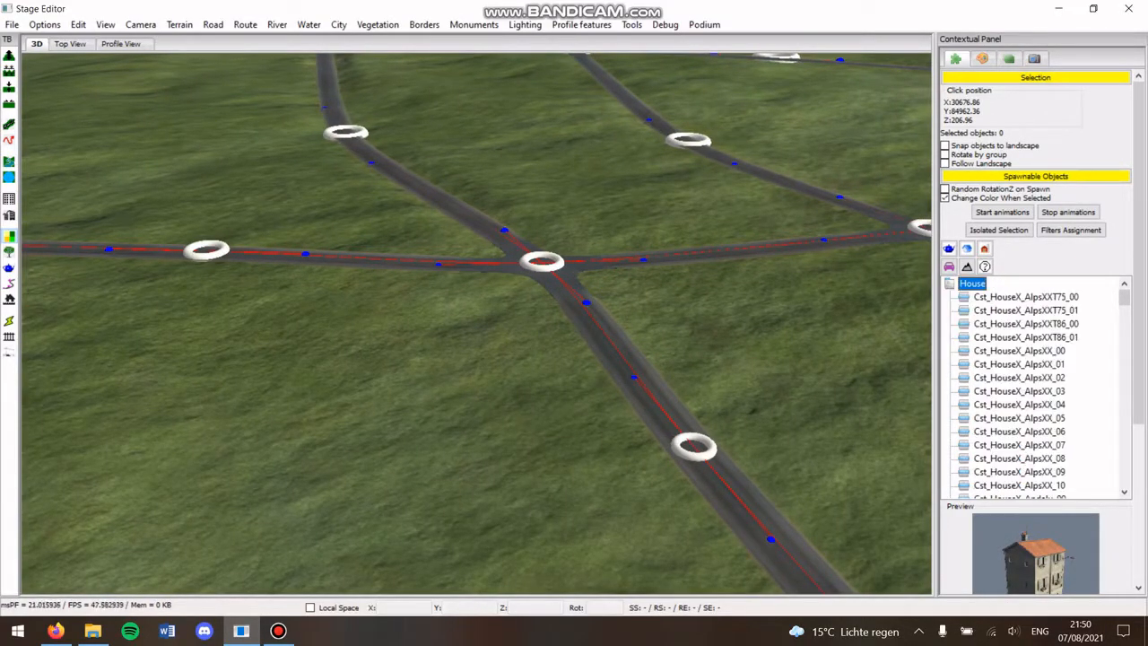
click(1020, 363)
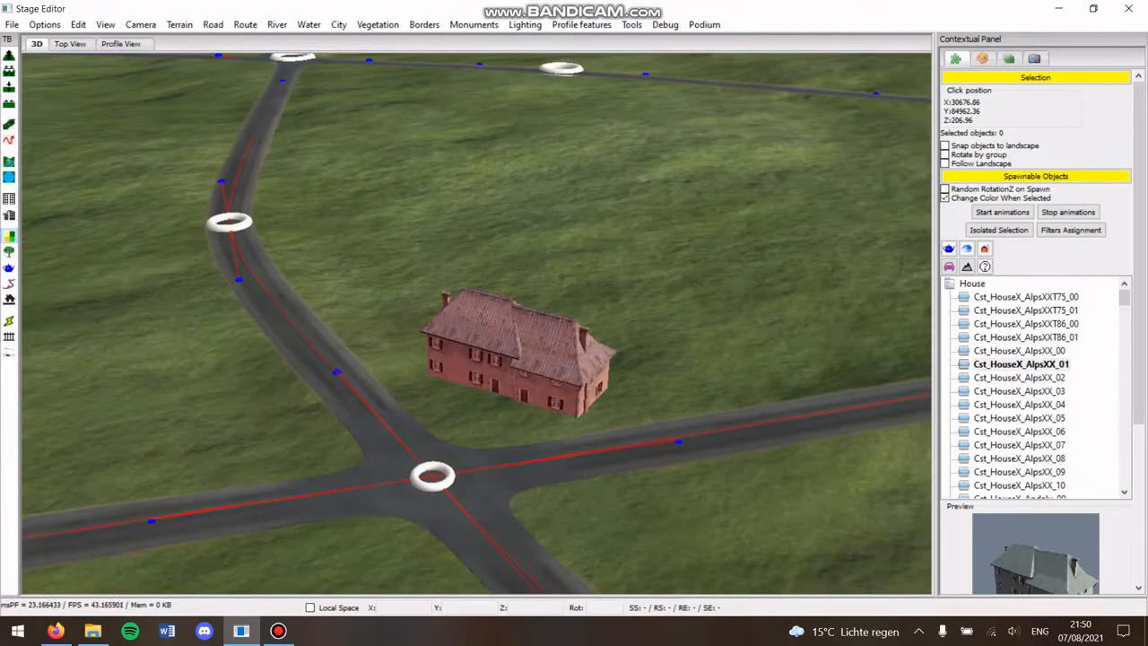
click(520, 359)
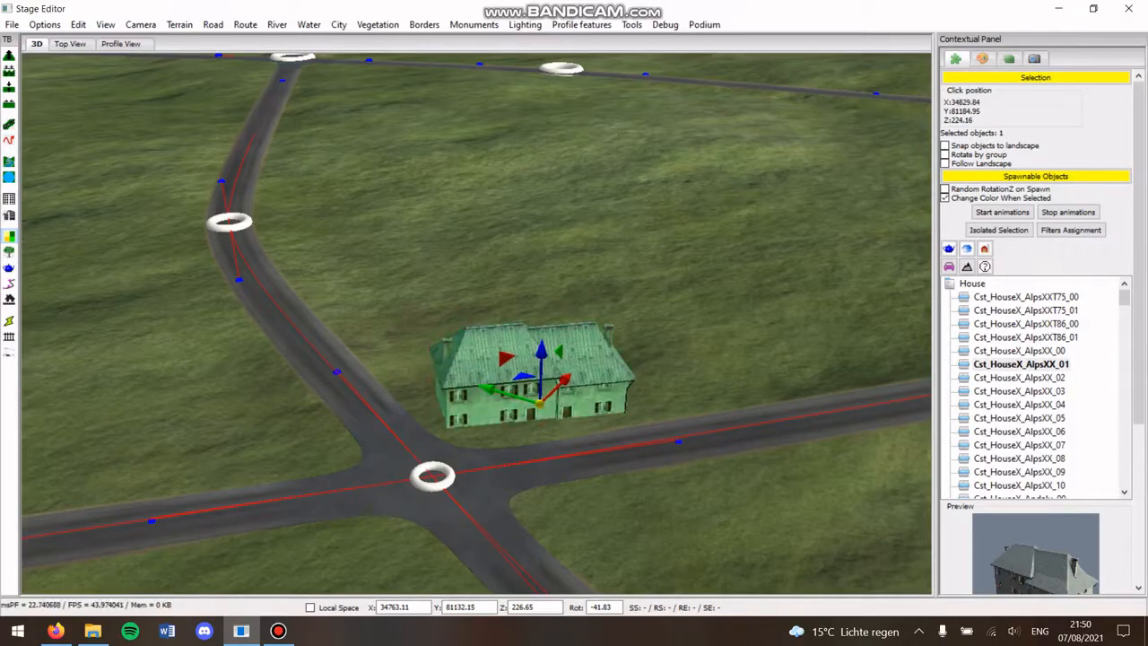
click(1020, 417)
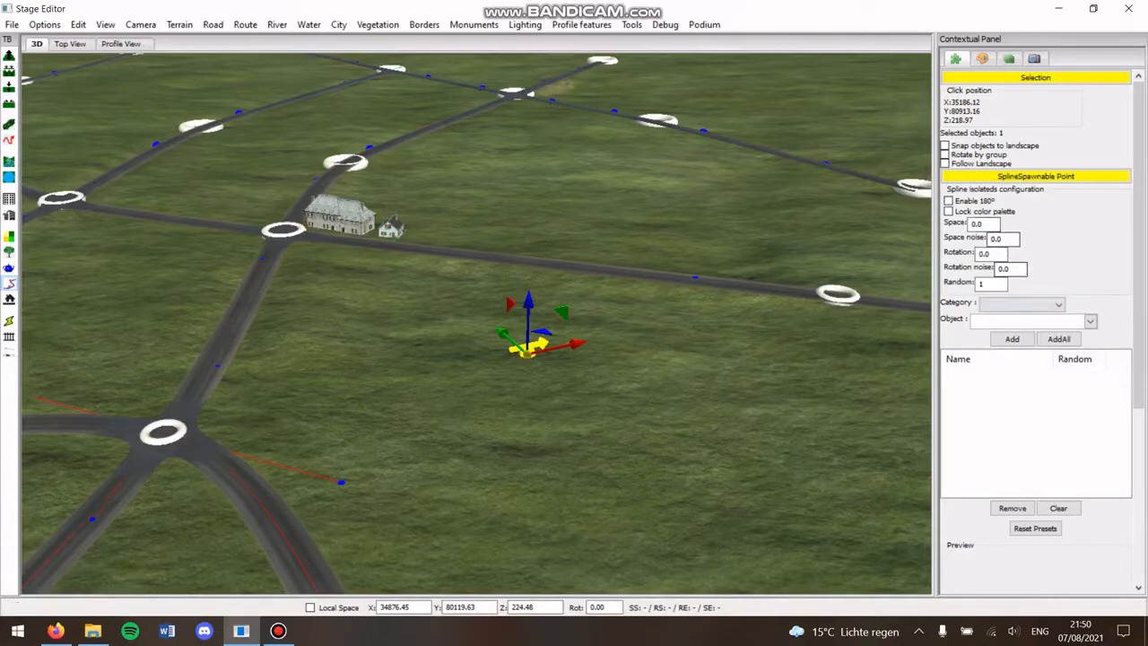
- Set the spawn point category to House and add Cst_HouseX_Center_00, _02 and _04
click(1058, 303)
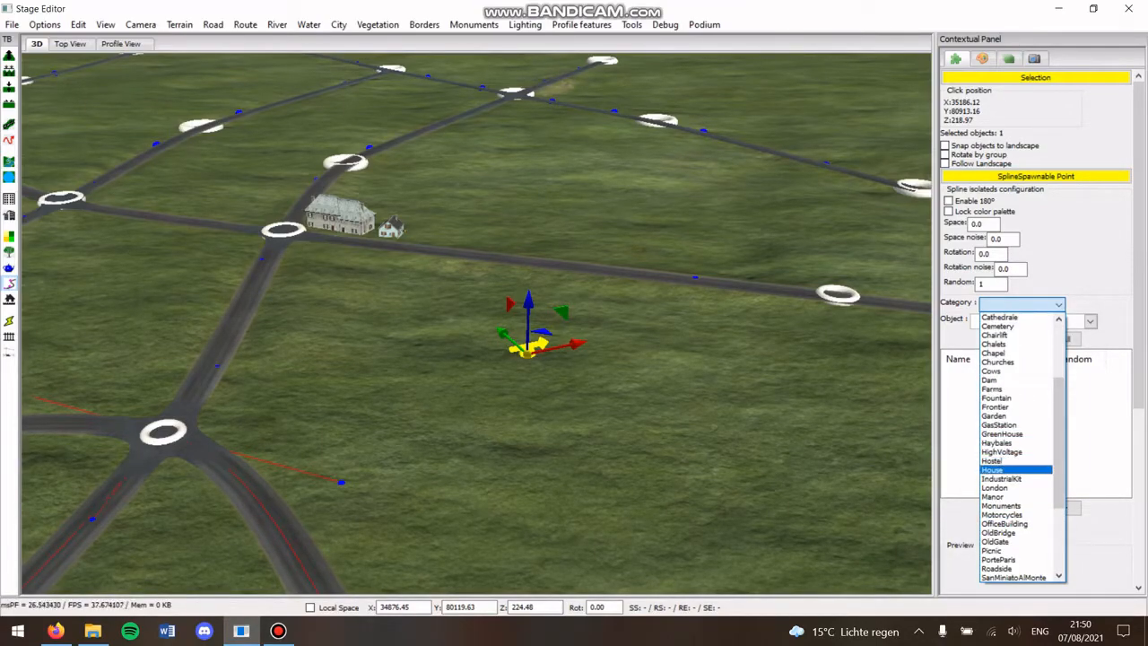
click(991, 469)
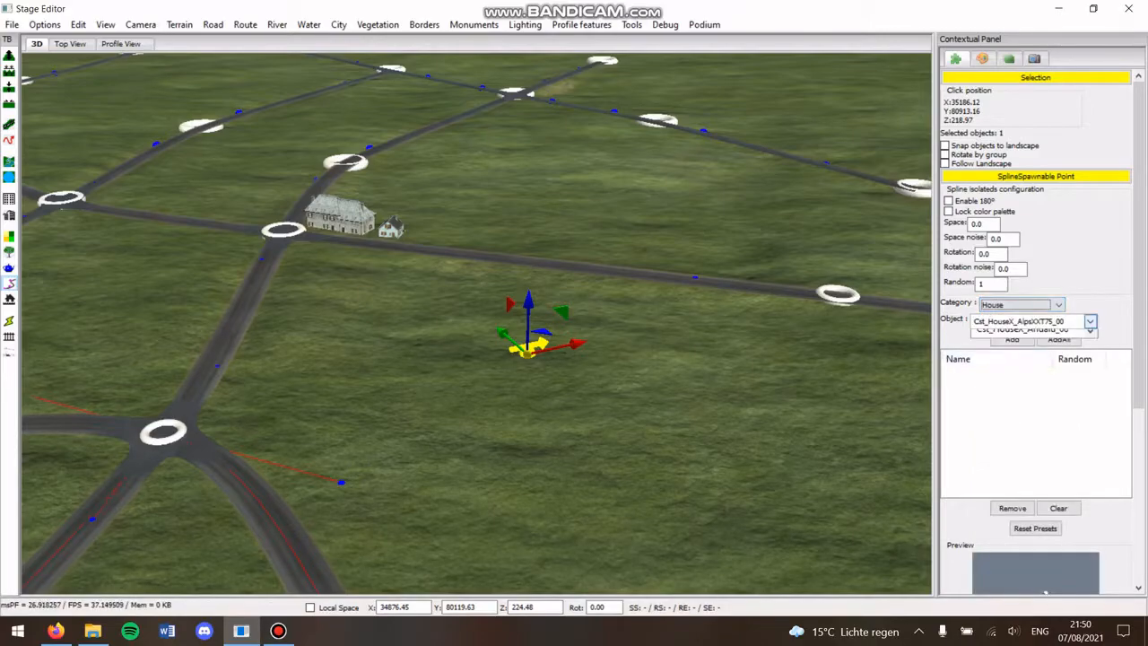
click(1089, 321)
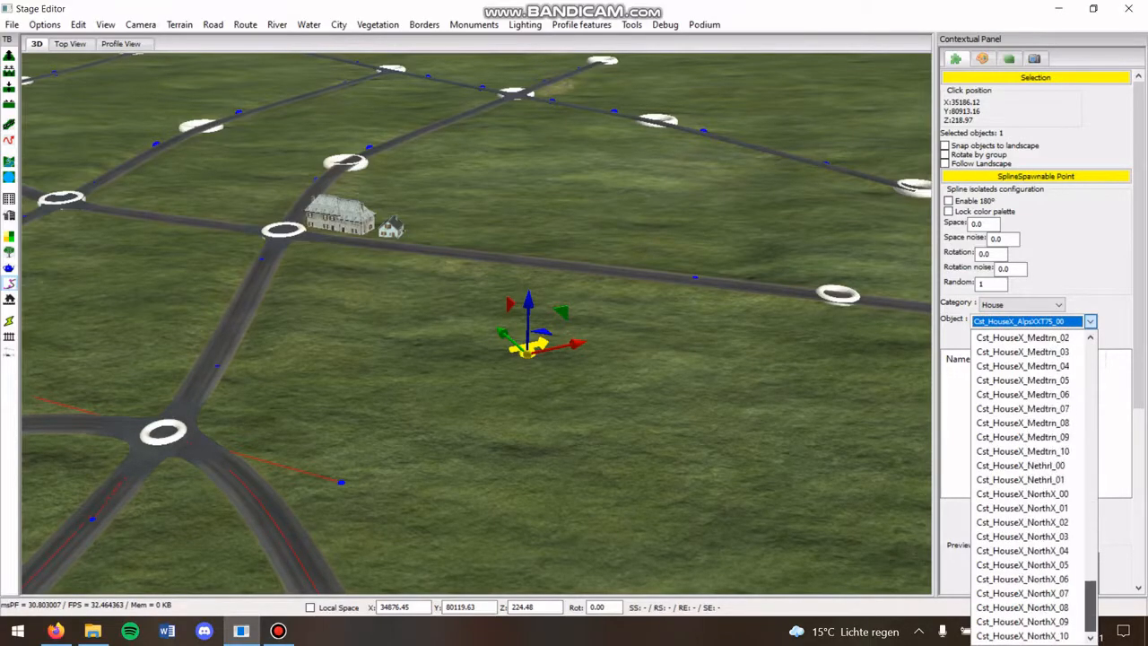
scroll(down, 3)
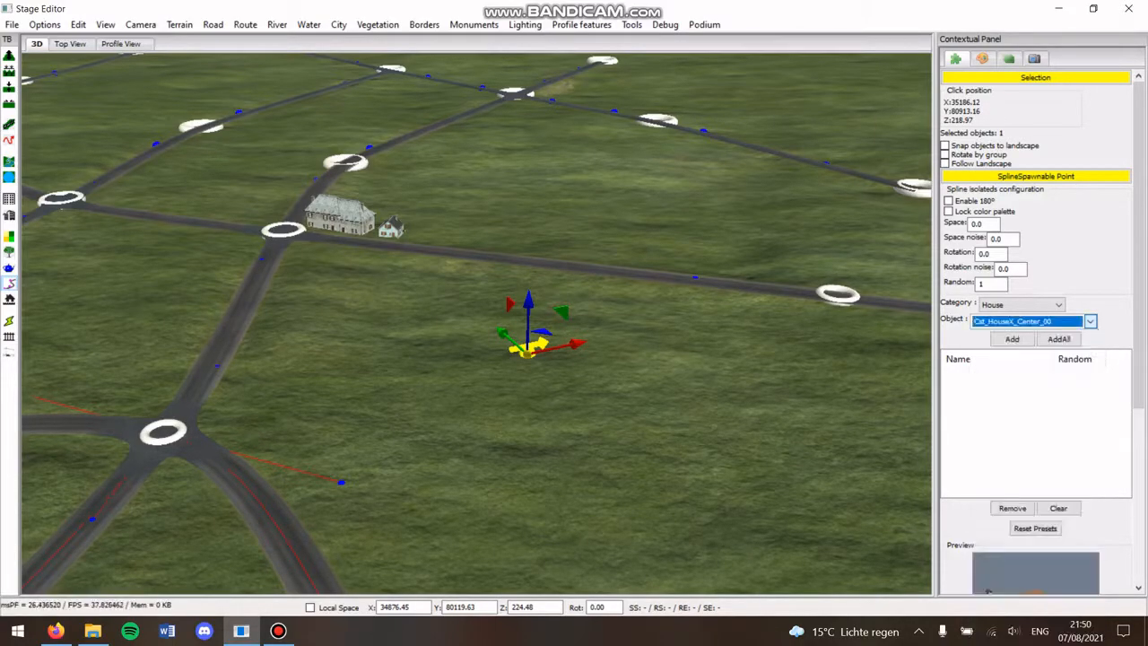
click(1089, 321)
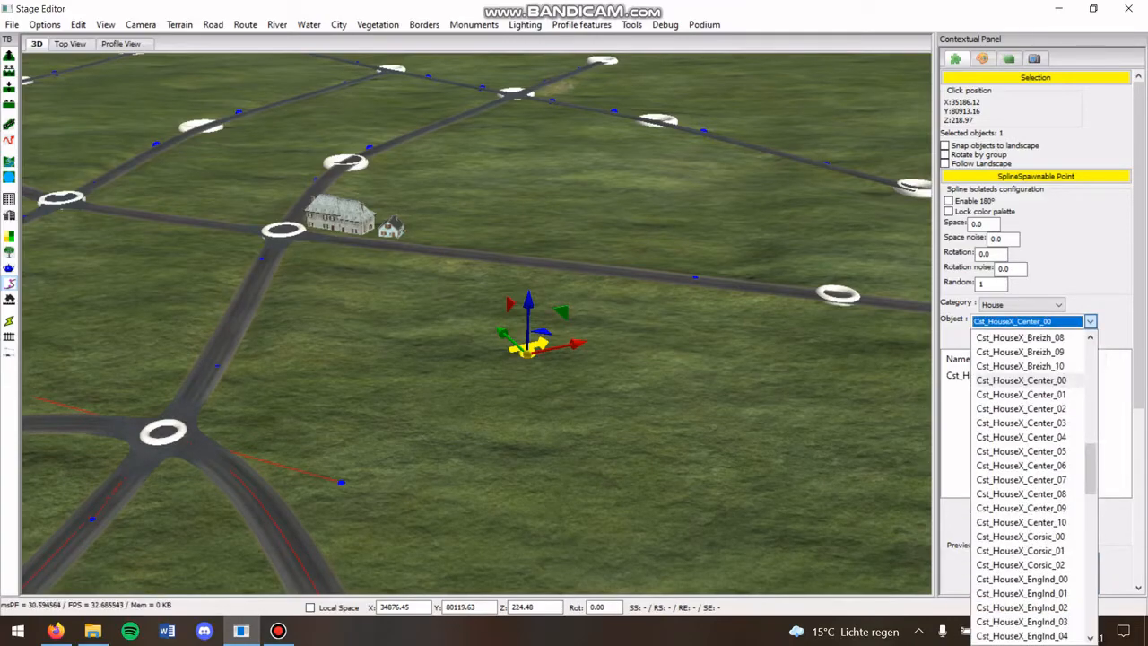
click(1020, 394)
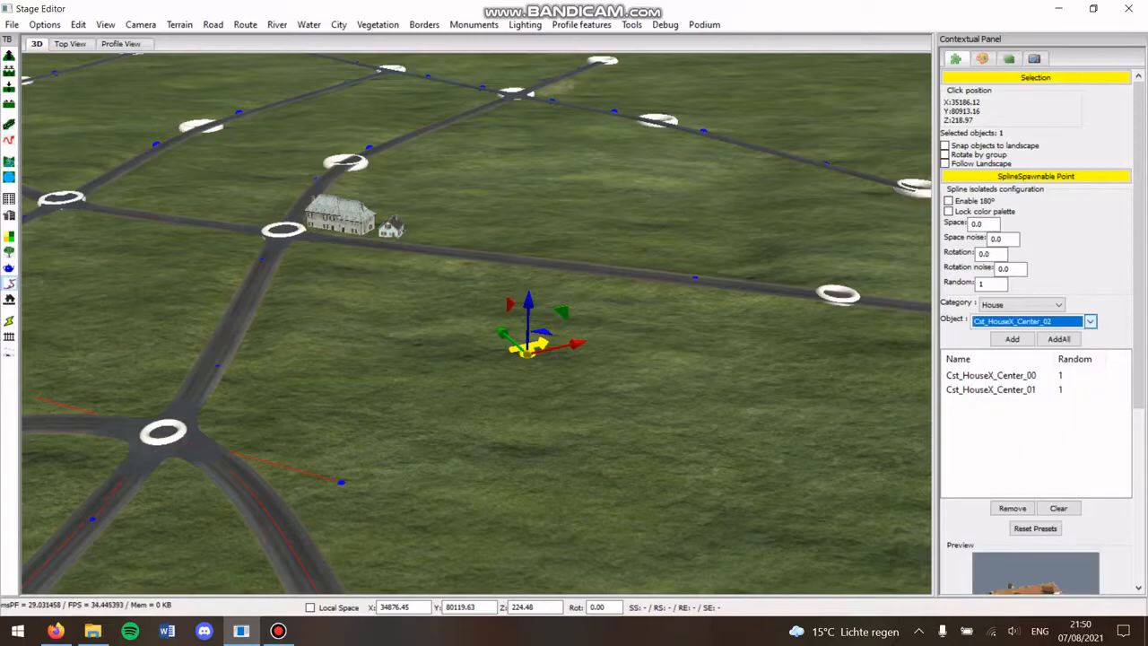
click(1090, 320)
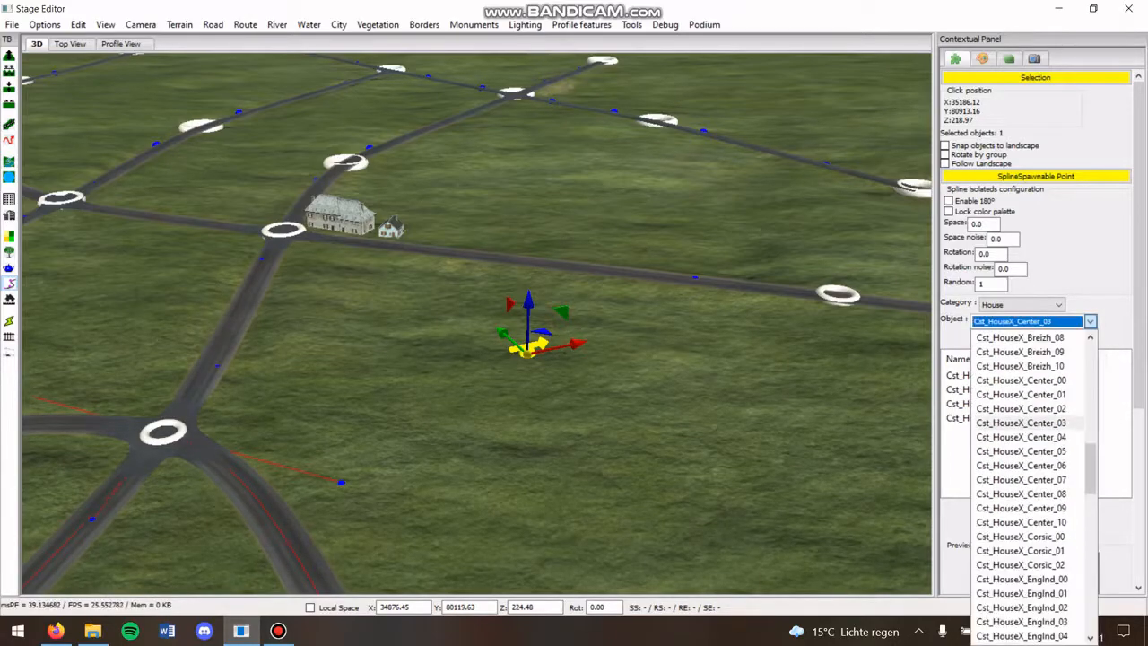
click(1020, 437)
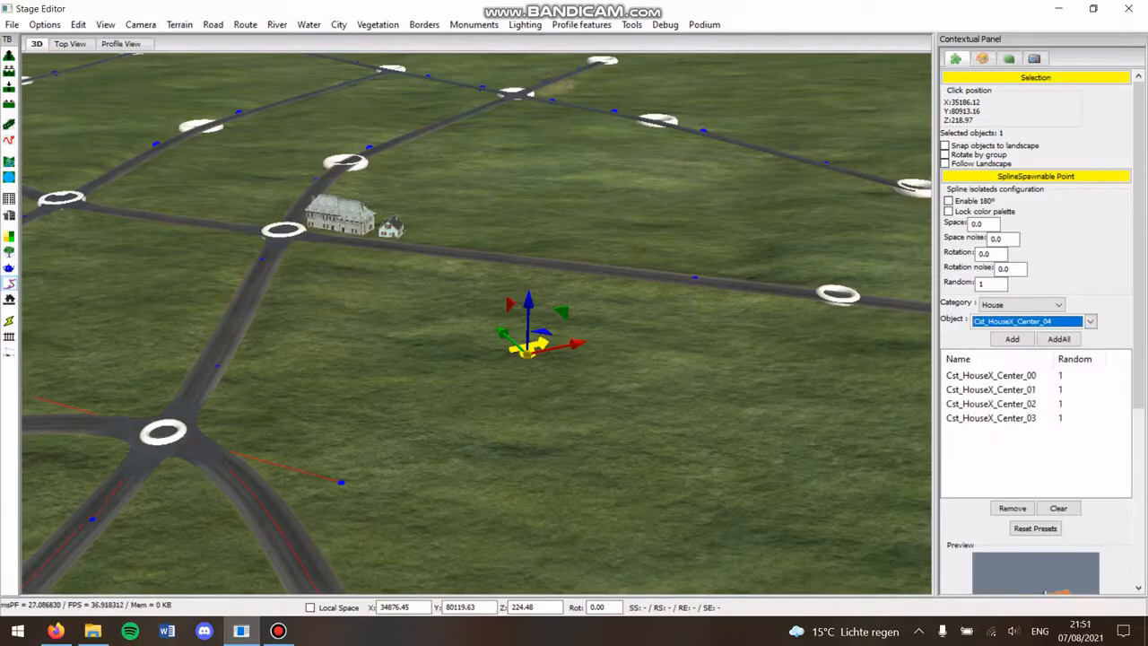
click(1012, 338)
text(3)
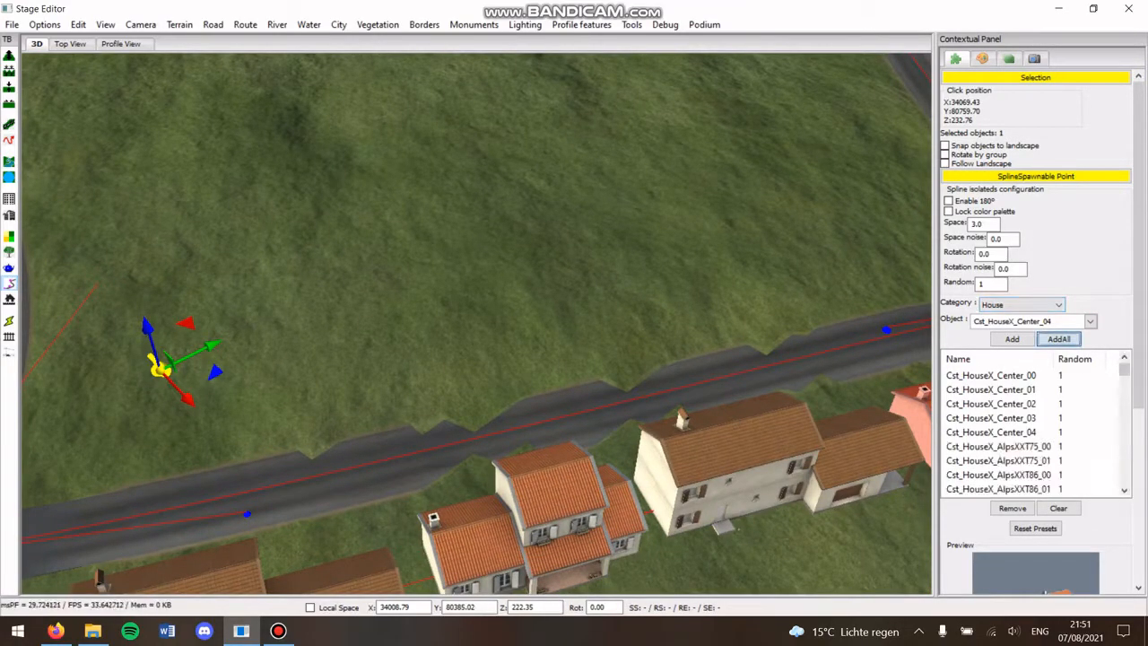
- Clear the spline's spawn list and refill it with every House model
scroll(down, 3)
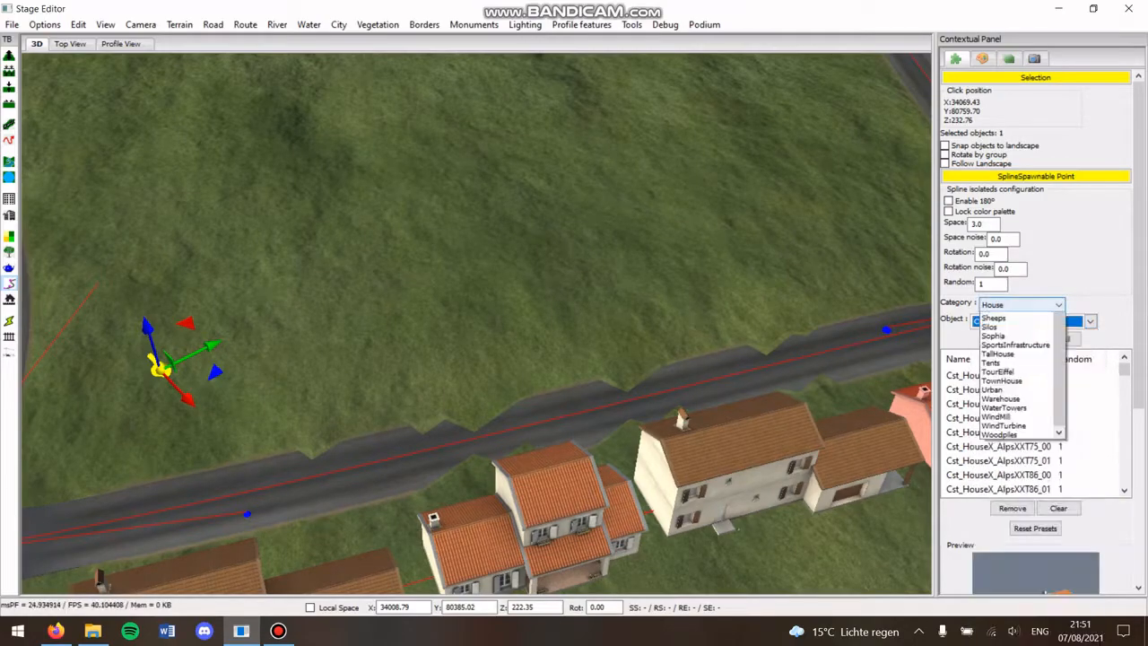
click(1009, 336)
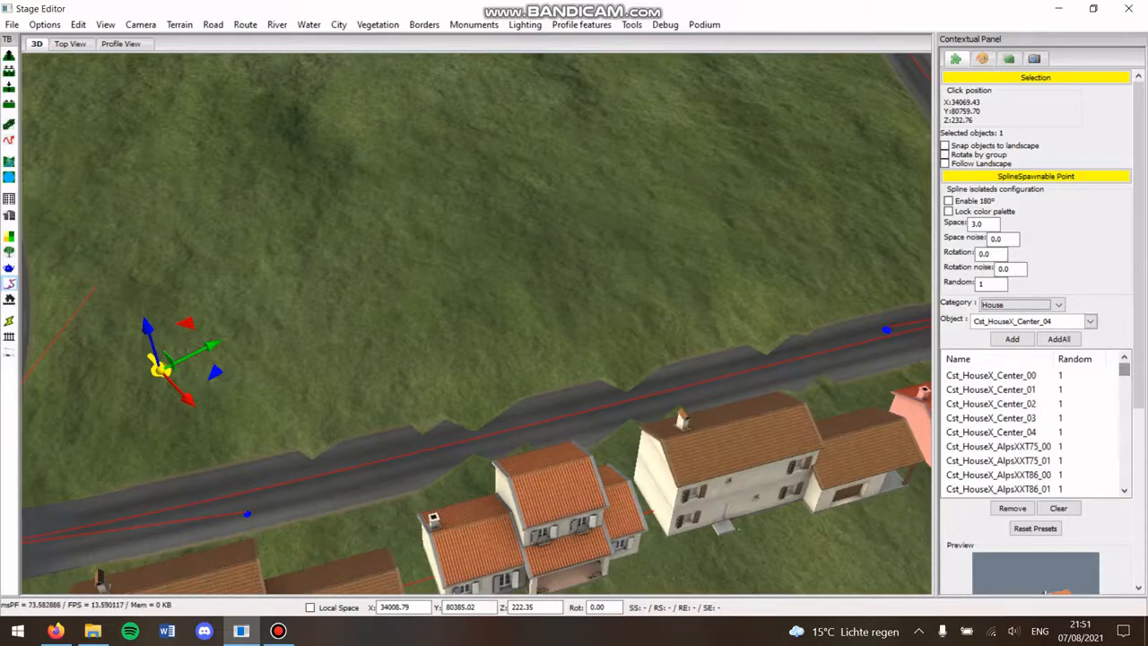
click(1058, 508)
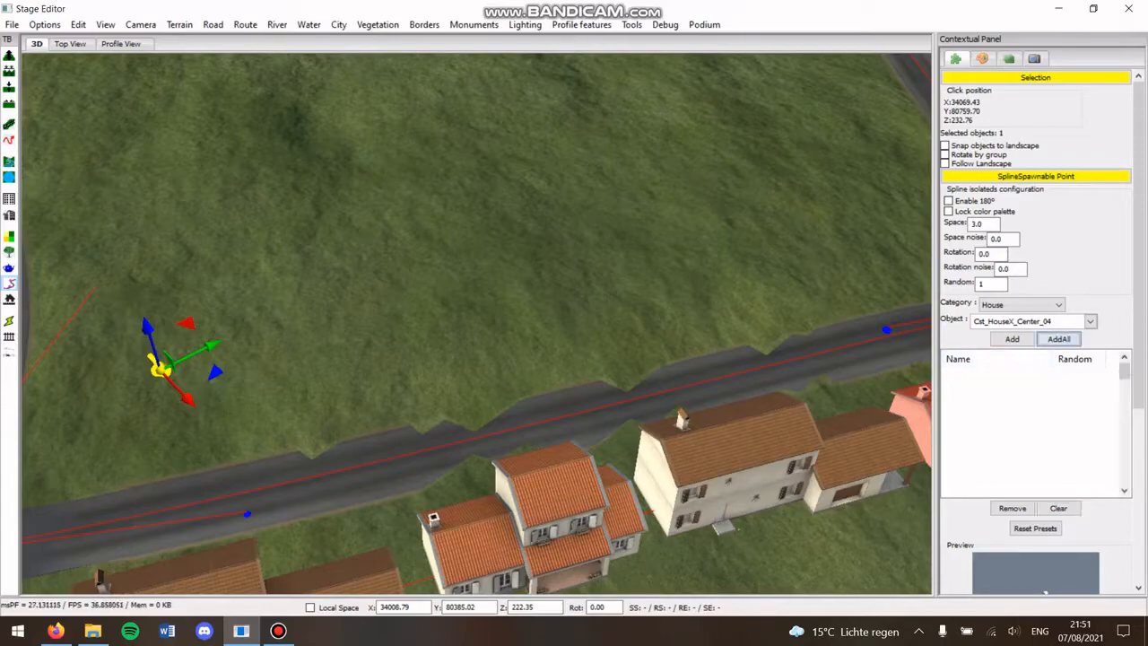
click(1058, 338)
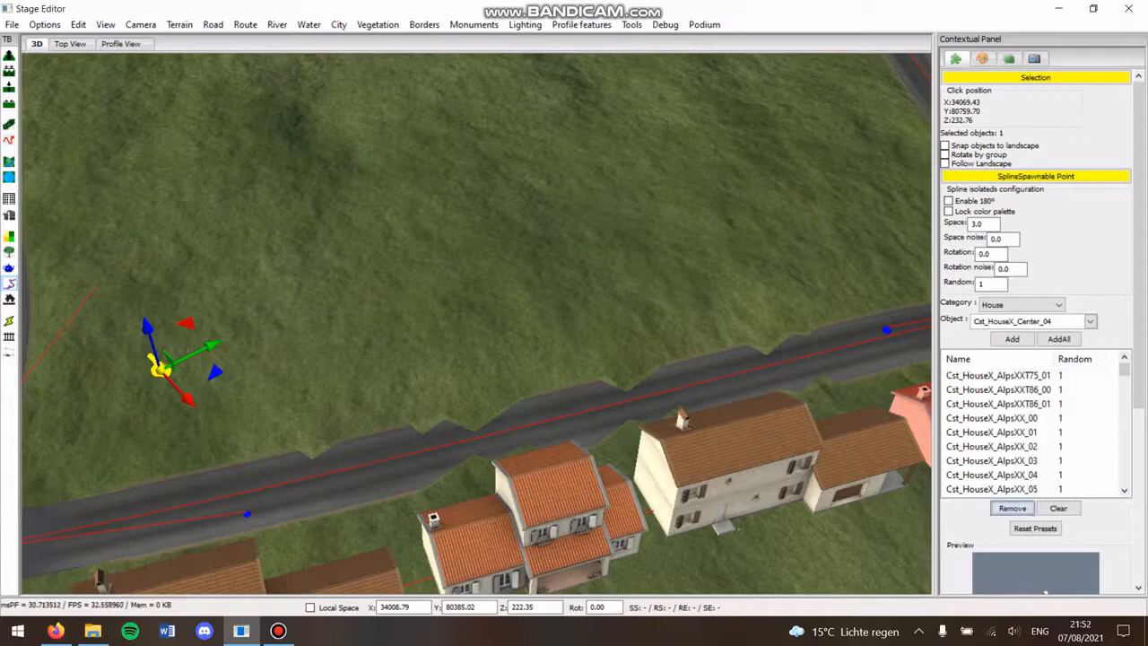
- Remove unwanted house models, including Cst_HouseX_Basque_00, from the spawn list
scroll(down, 3)
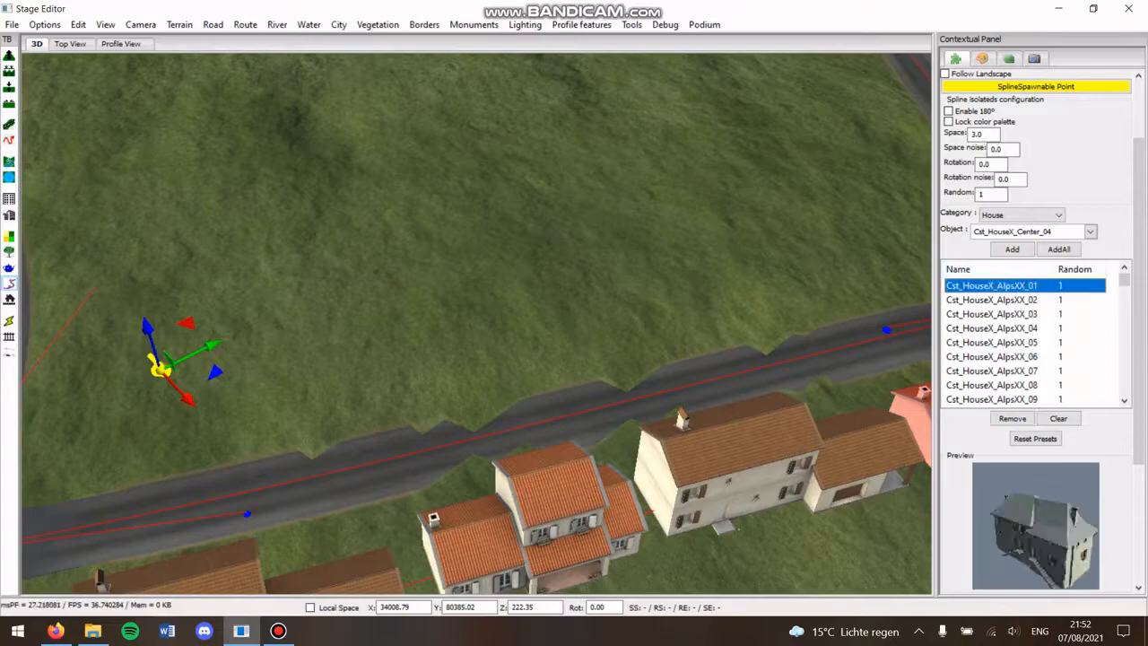
click(1012, 418)
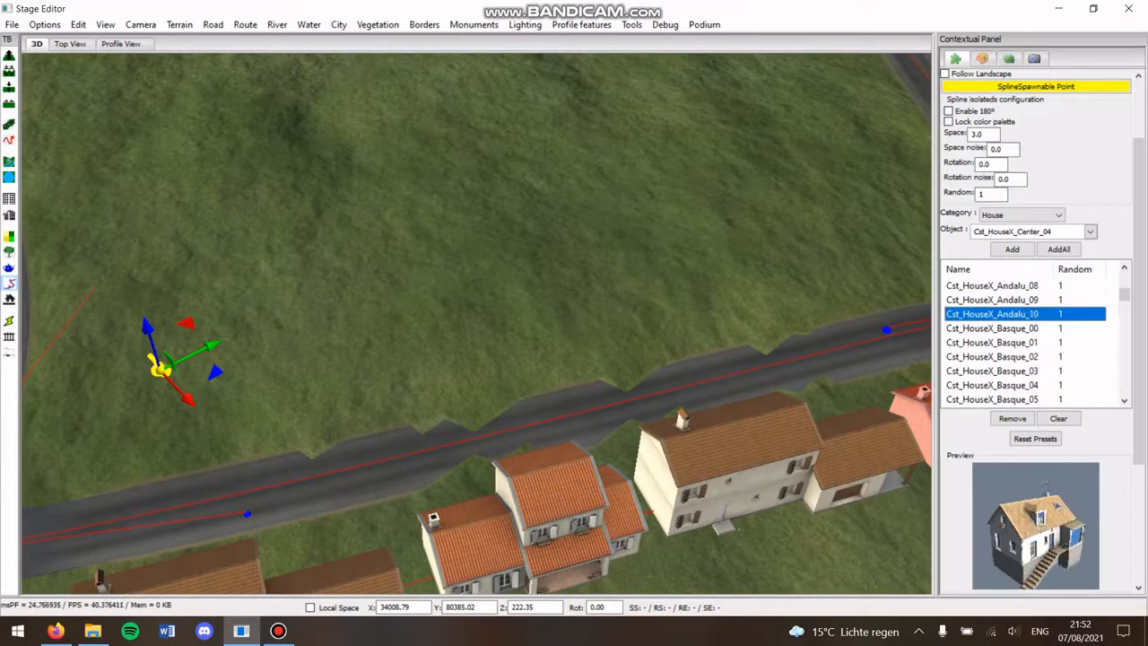
click(992, 328)
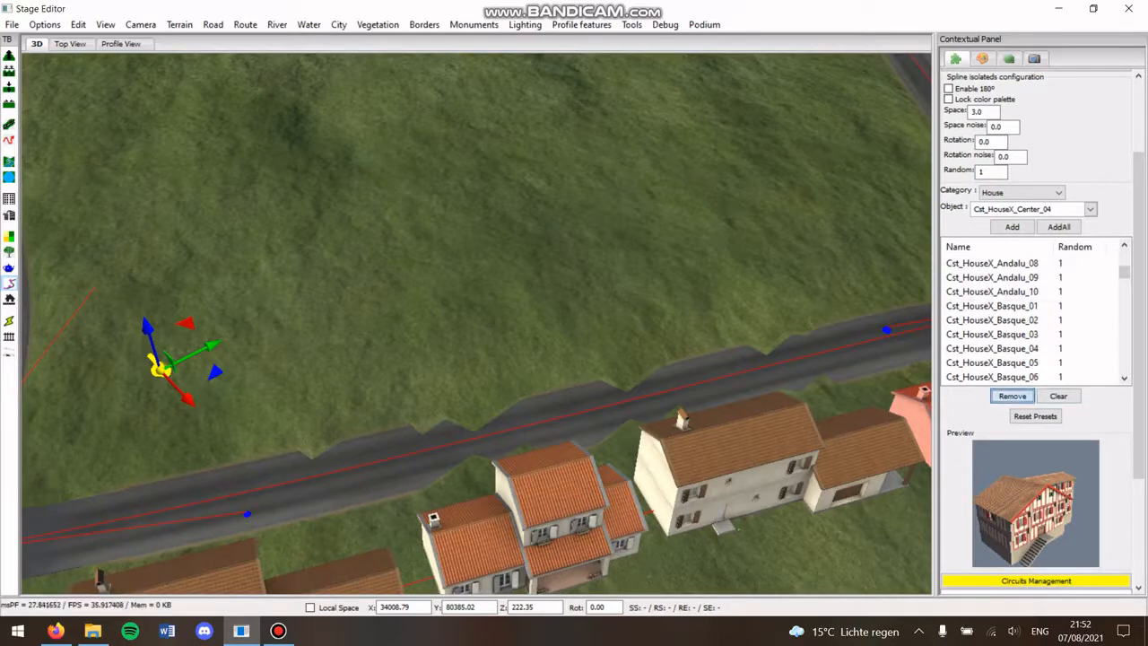
click(991, 333)
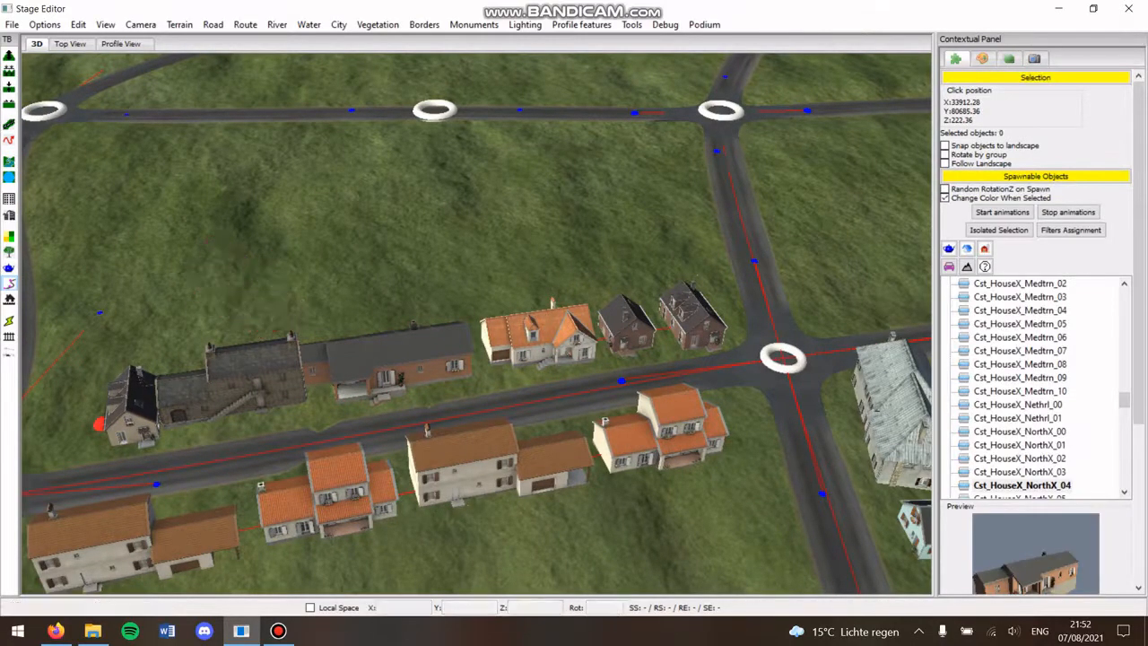
- View the whole crossroads and open Circuits Management in the Contextual Panel
click(628, 327)
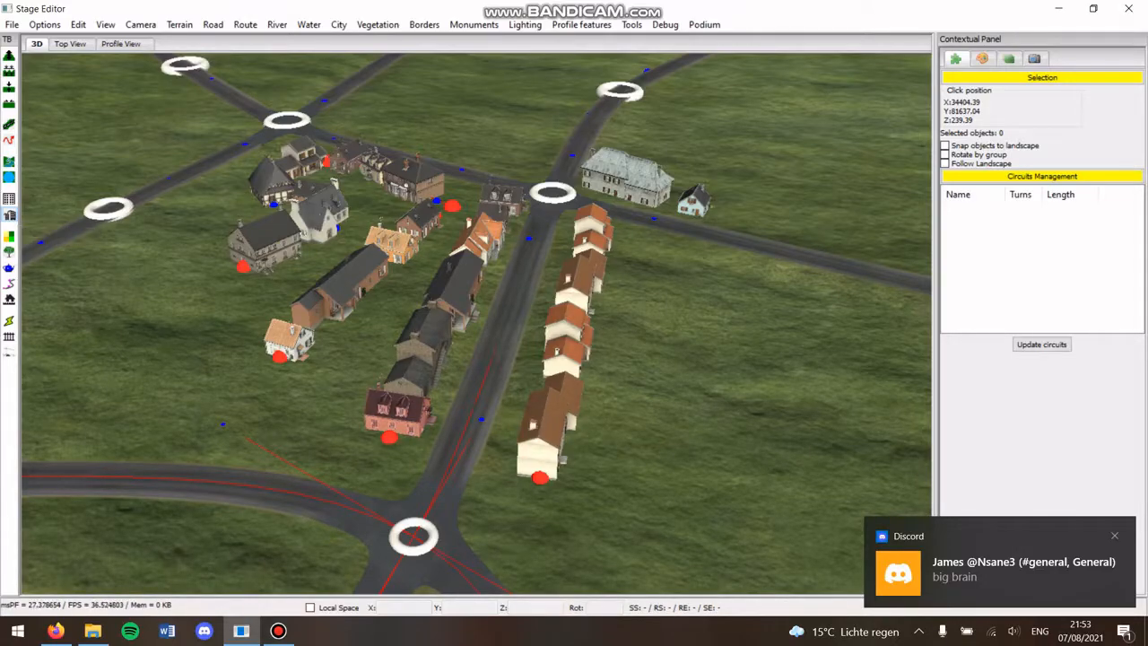
- Select the WallHouse spline point and apply the TownHouse_Center_Mix preset
click(538, 466)
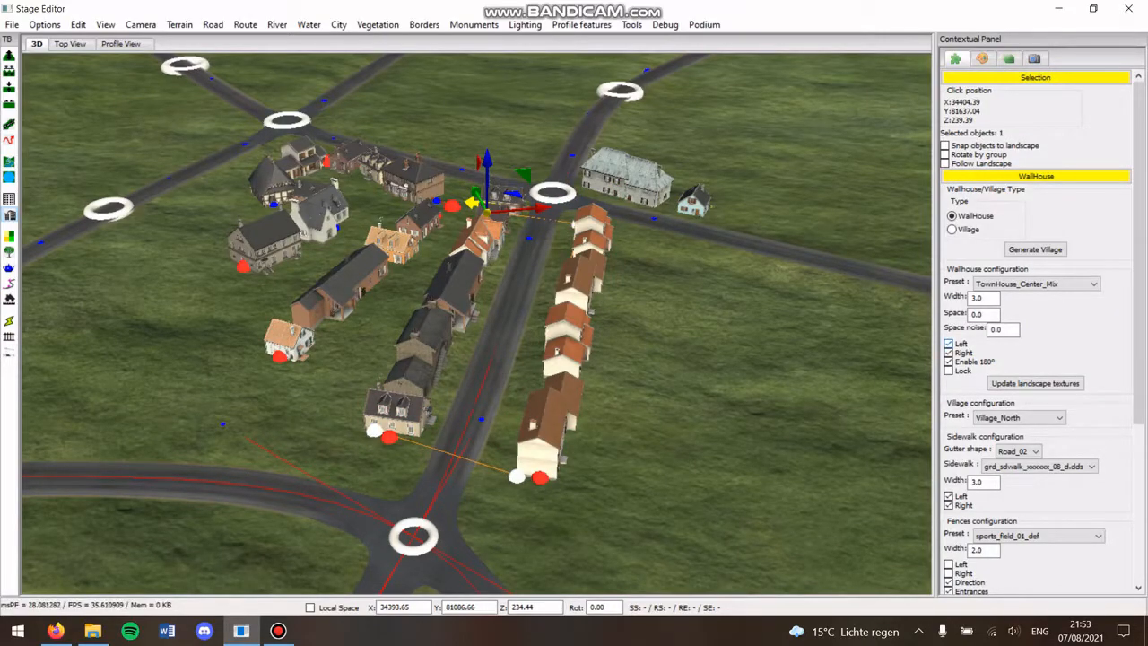
click(949, 344)
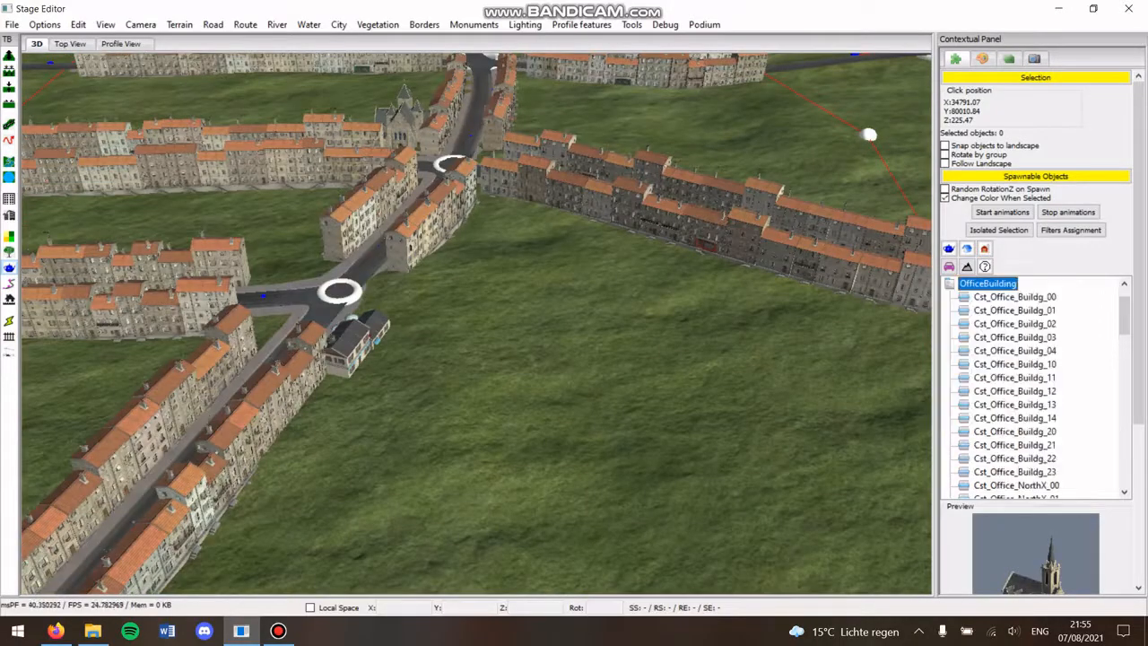
- Place office towers Cst_Office_Buildg_02, _11, _04 and _12 among the townhouse terraces
click(1015, 323)
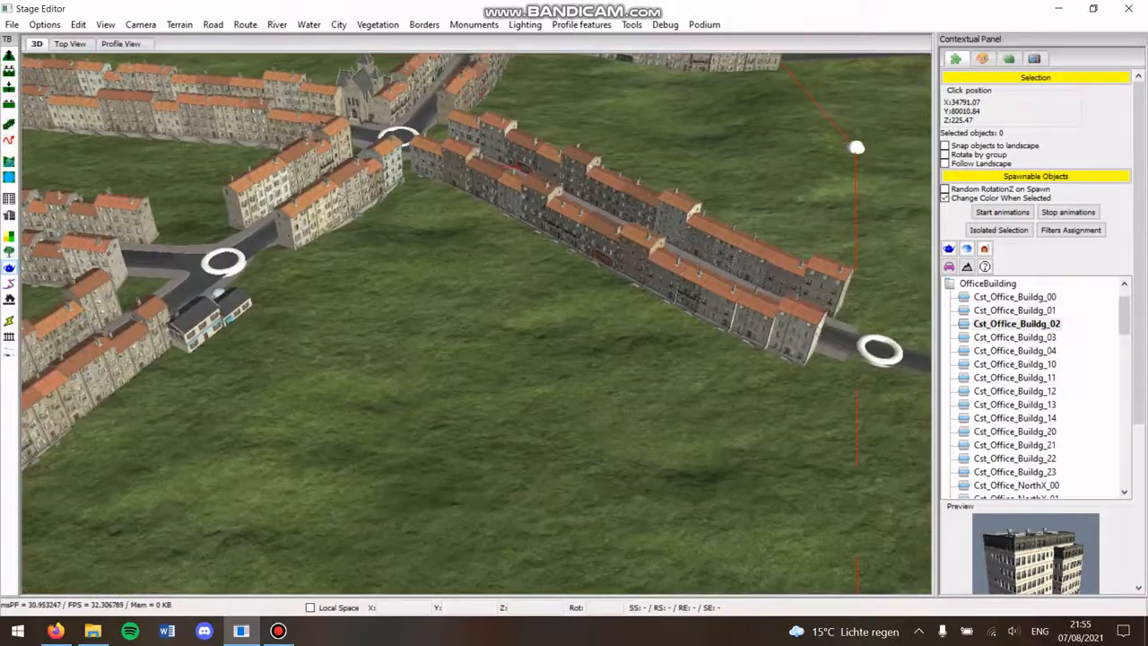
click(1014, 350)
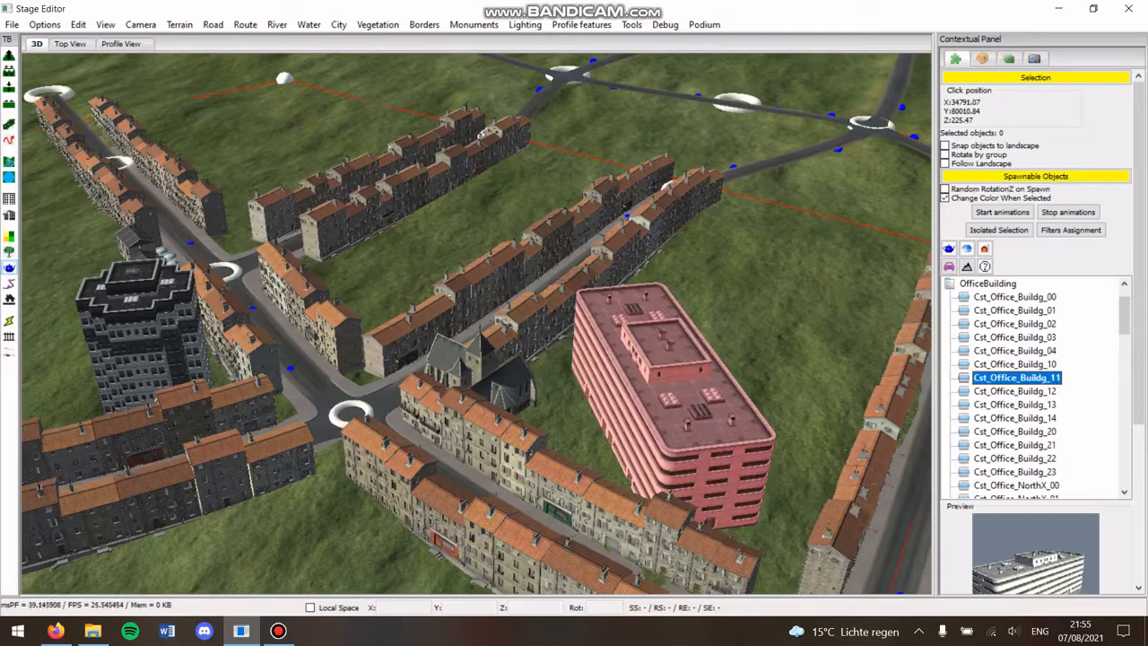
click(664, 386)
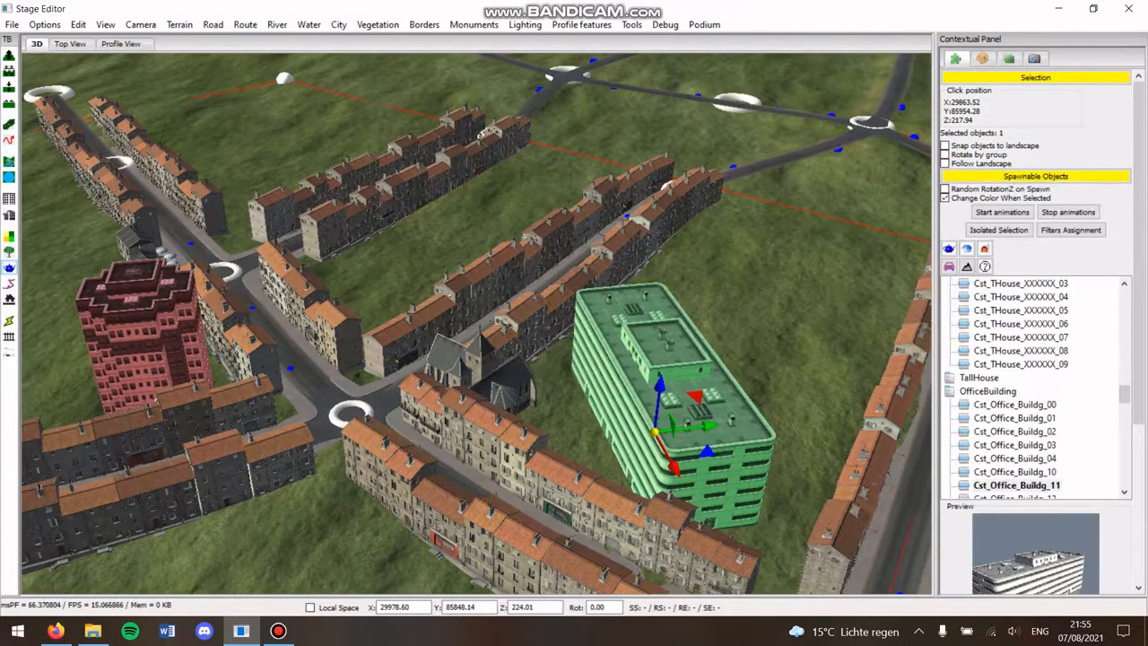
click(1014, 417)
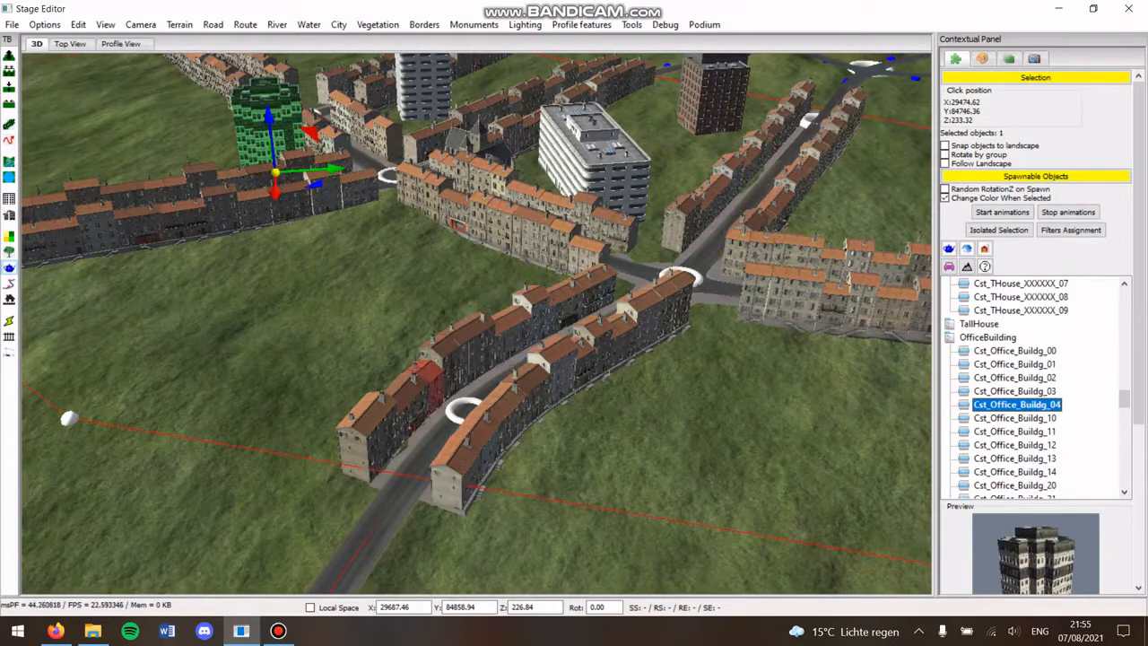
click(1014, 443)
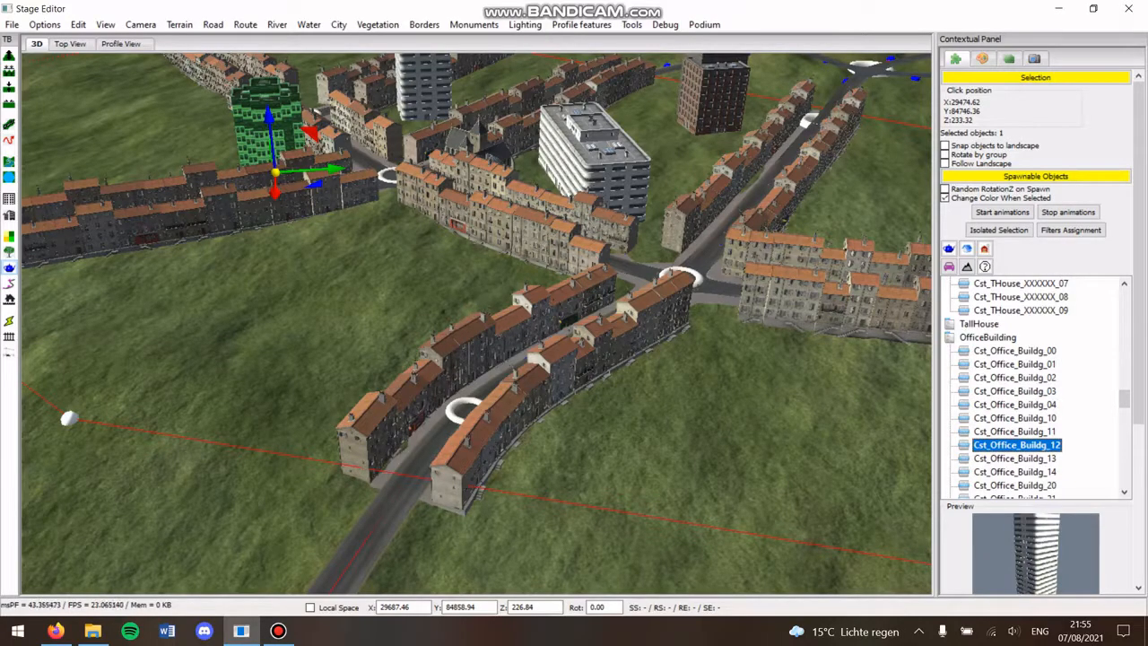
click(1016, 471)
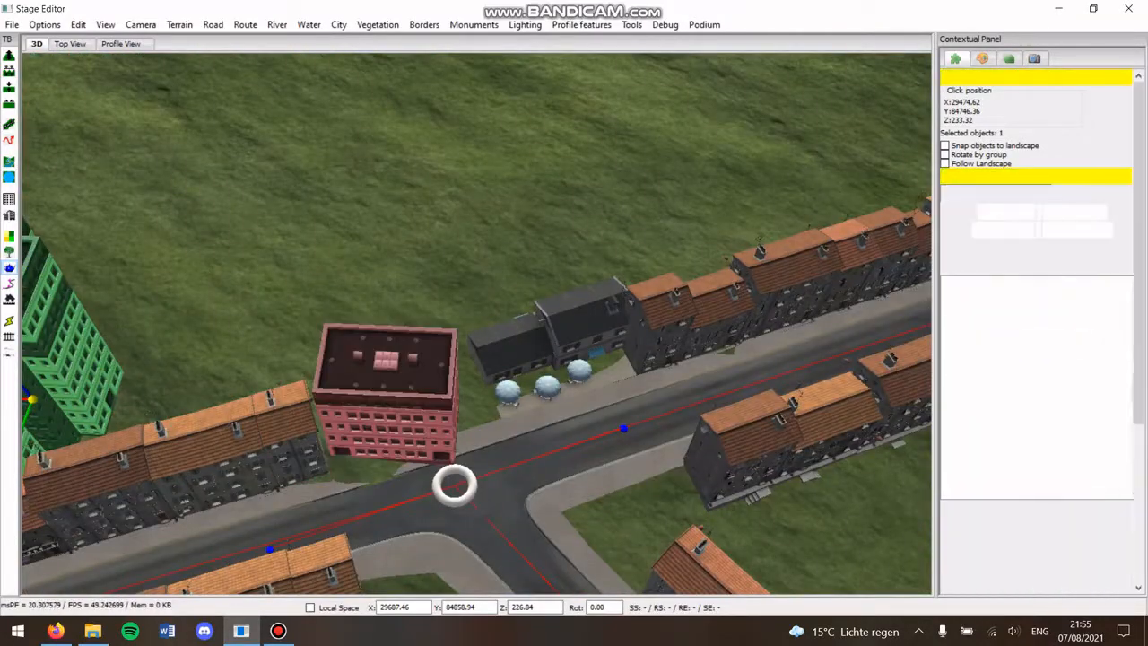
- Place another building near the office block in the 3D view
click(386, 376)
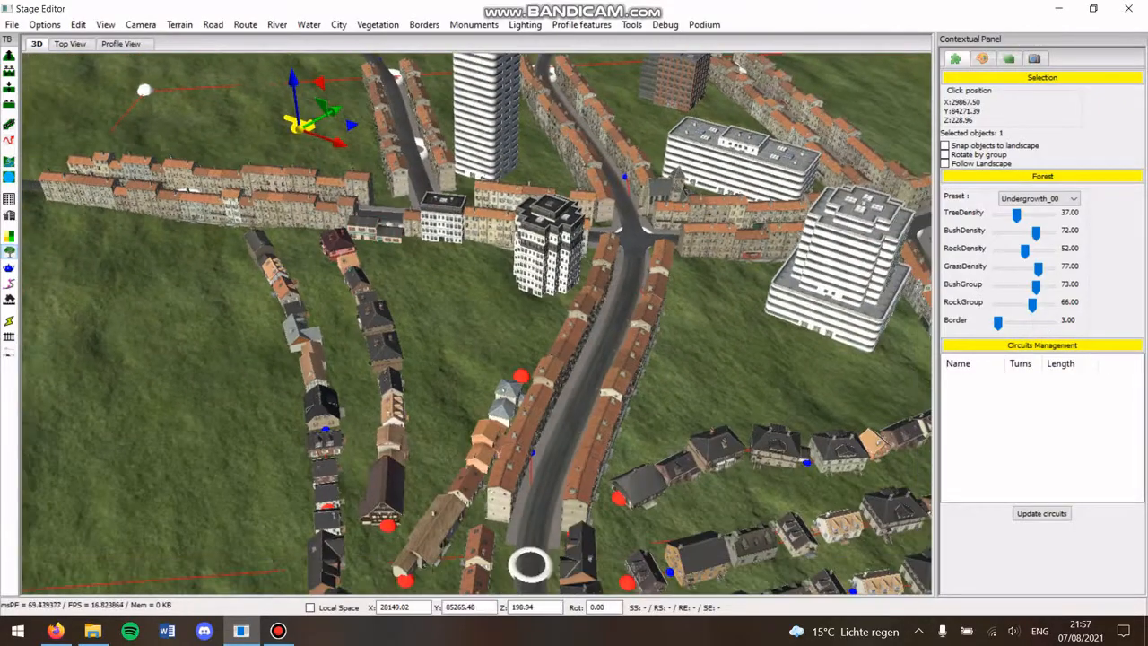
click(1073, 198)
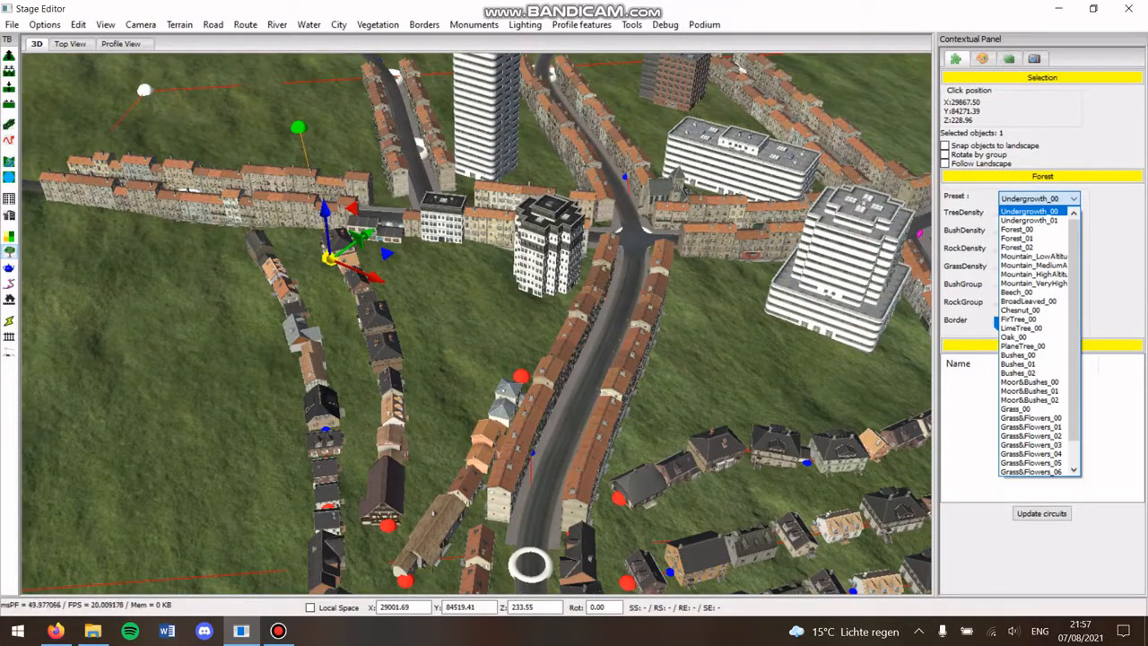
click(1029, 210)
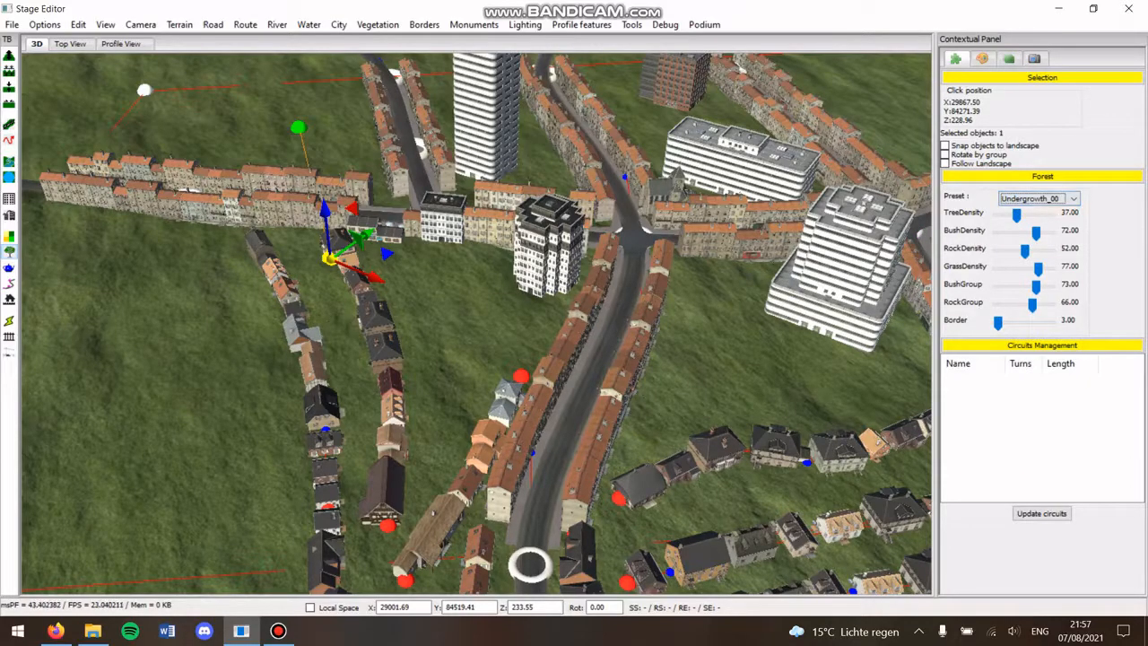